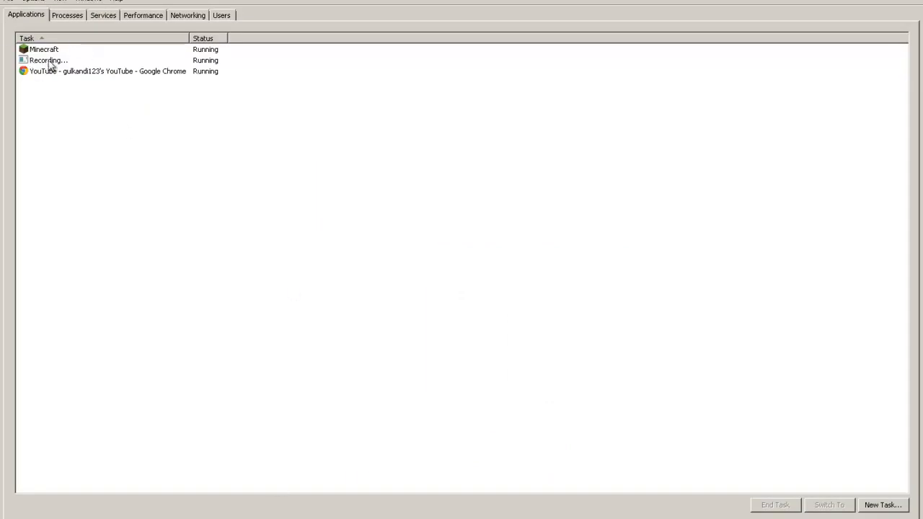
# Jump from the Minecraft application entry to its javaw.exe process
pyautogui.rightClick(44, 49)
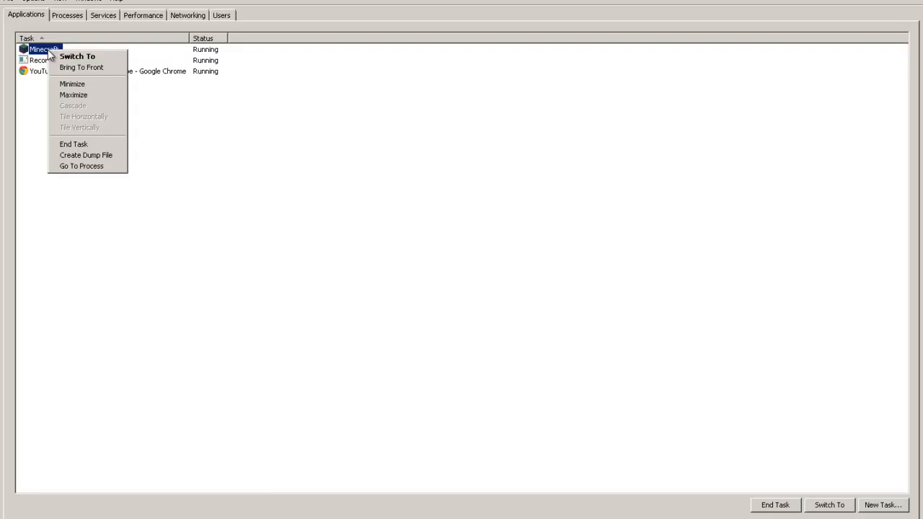
pyautogui.moveTo(82, 166)
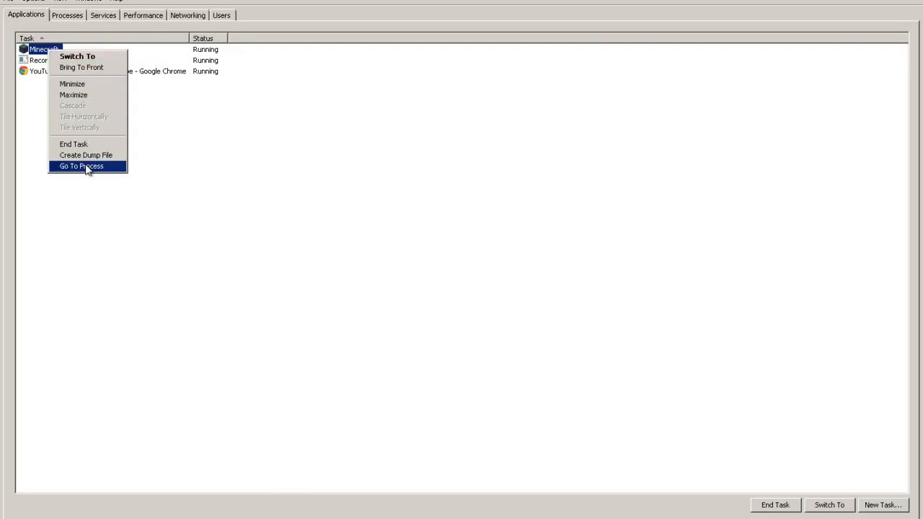
pyautogui.click(80, 166)
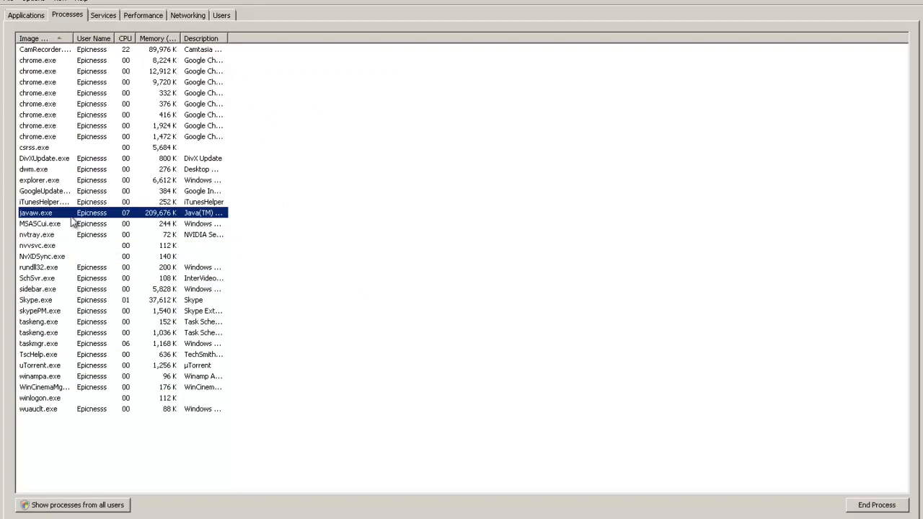
# Set javaw.exe priority to High and confirm the instability warning
pyautogui.rightClick(36, 213)
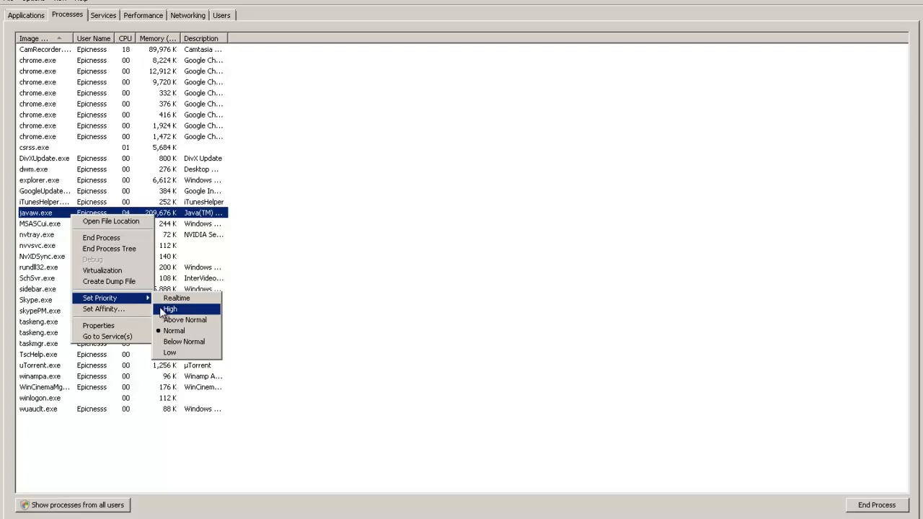
pyautogui.moveTo(177, 298)
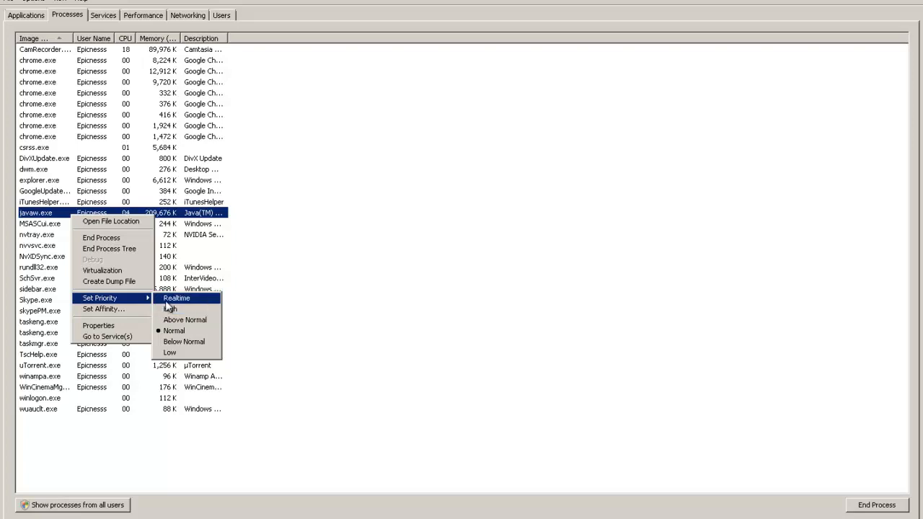
pyautogui.moveTo(189, 314)
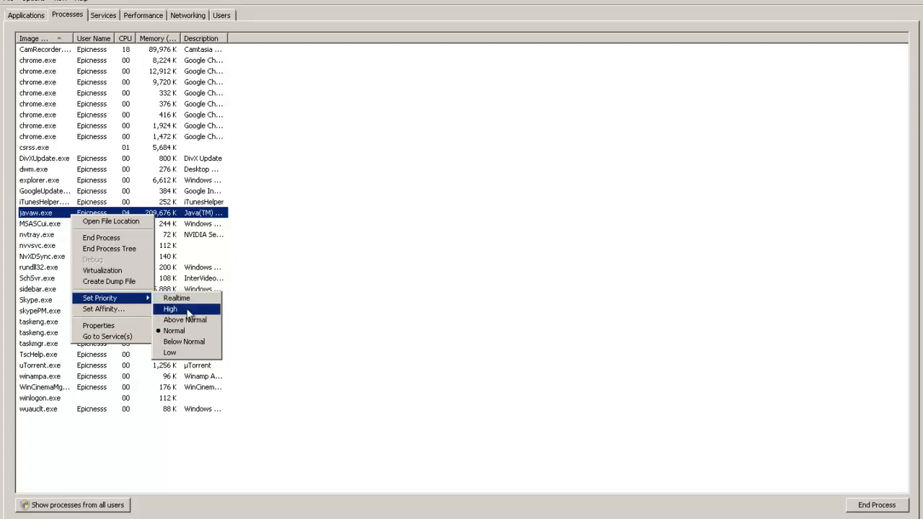
pyautogui.click(170, 308)
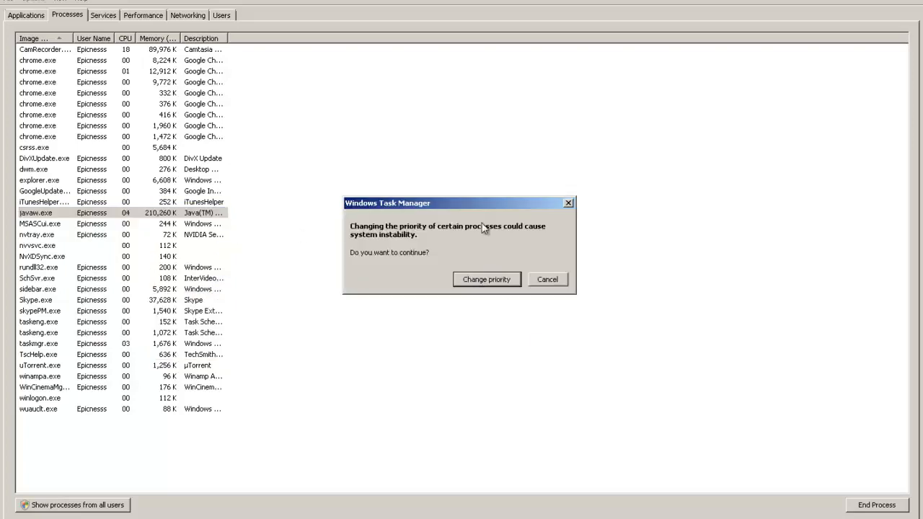
pyautogui.click(486, 279)
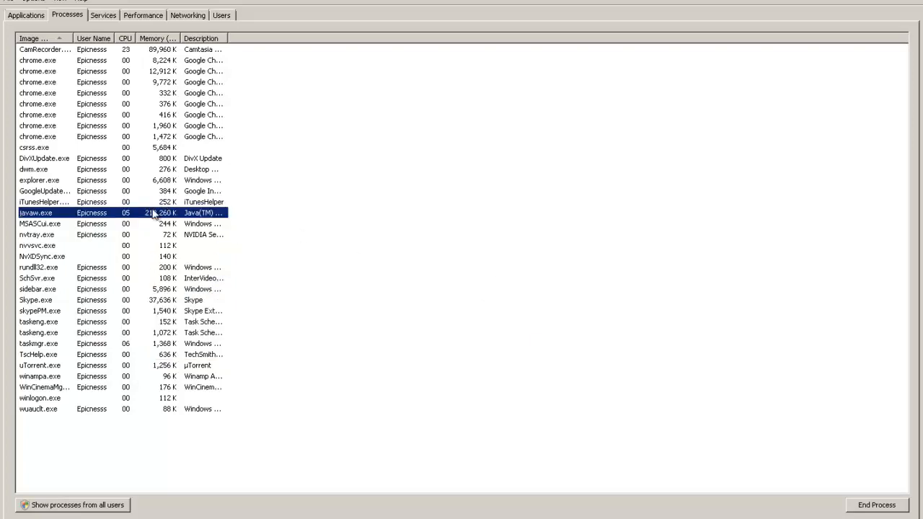
# Set javaw.exe affinity to CPU 1 only by unchecking CPU 0
pyautogui.rightClick(94, 212)
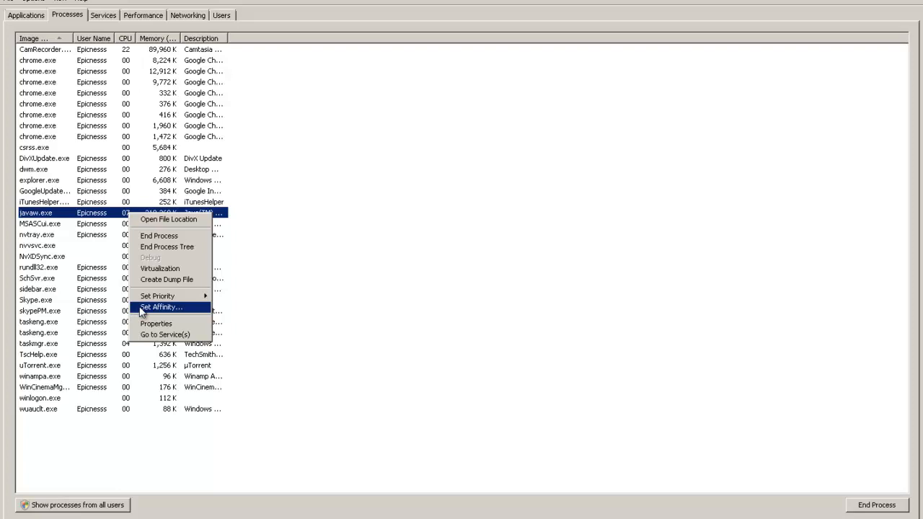
pyautogui.click(162, 306)
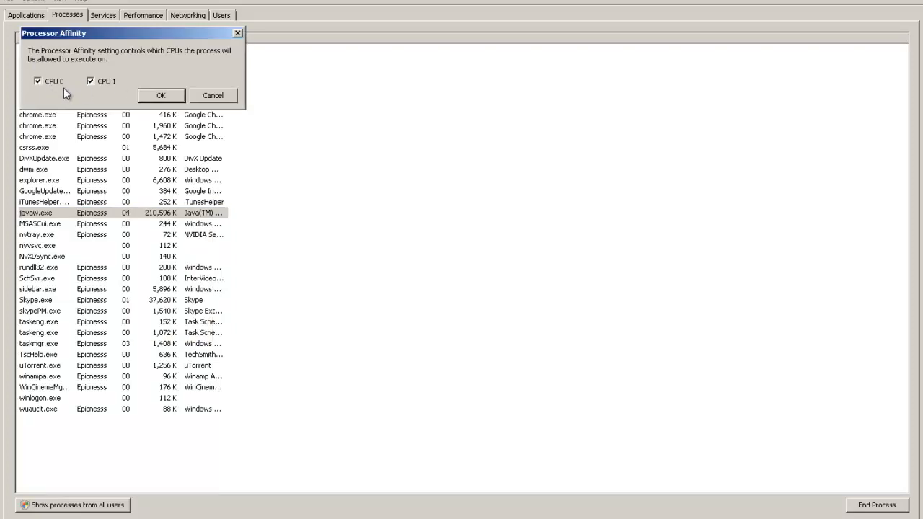
pyautogui.click(38, 80)
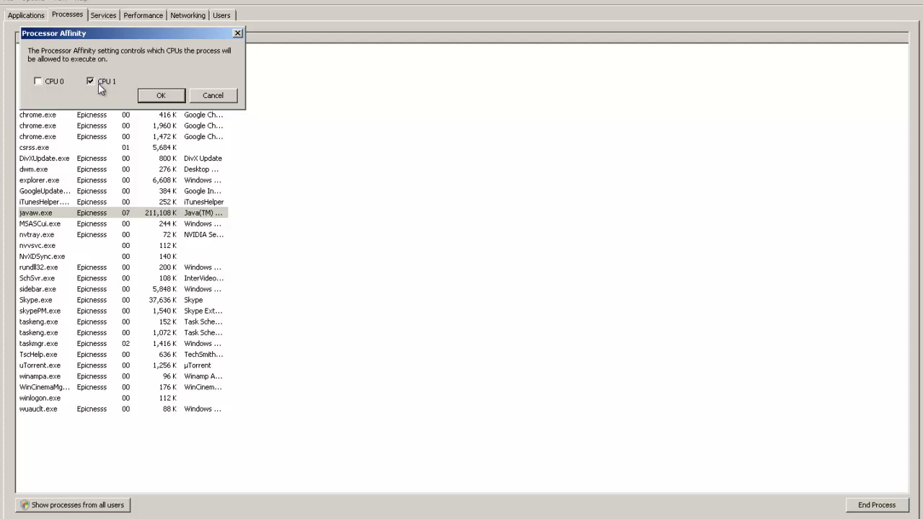
pyautogui.moveTo(163, 117)
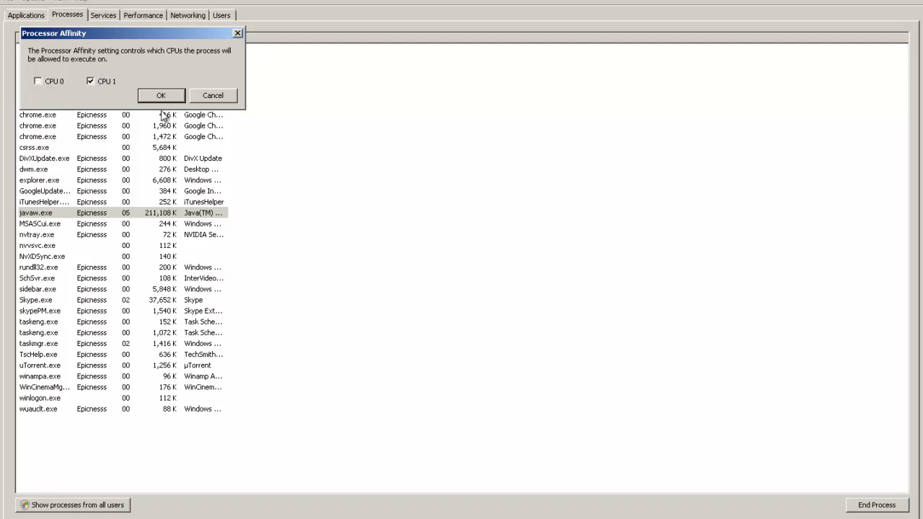
pyautogui.click(161, 95)
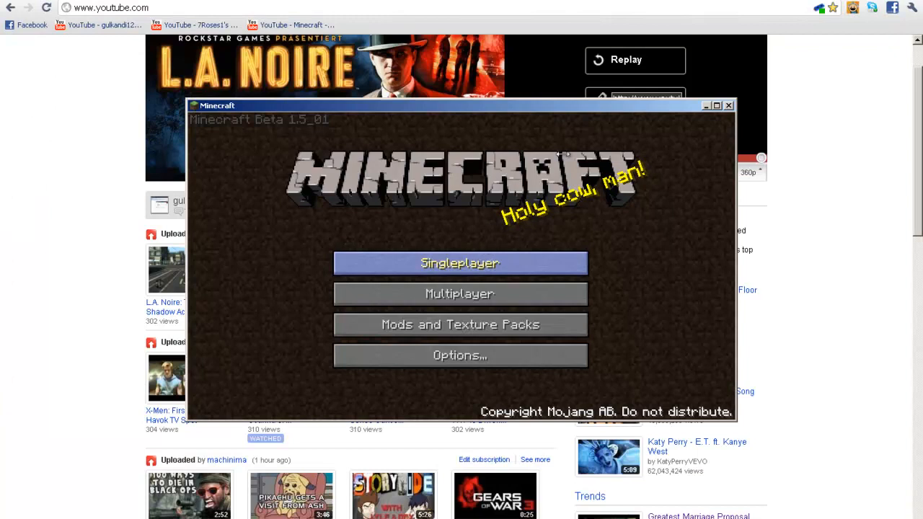
# Open Minecraft's Singleplayer Select World screen listing 'Lets play' and 'Glacier'
pyautogui.click(460, 264)
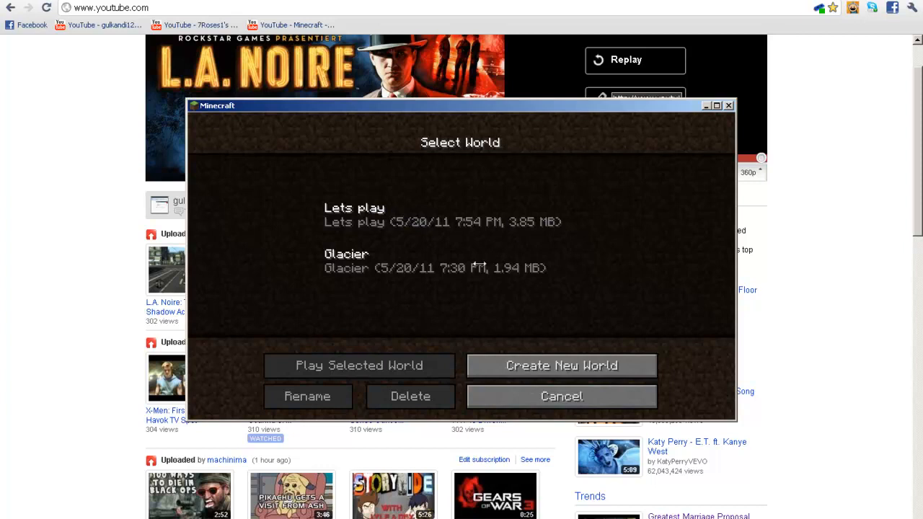
pyautogui.moveTo(430, 242)
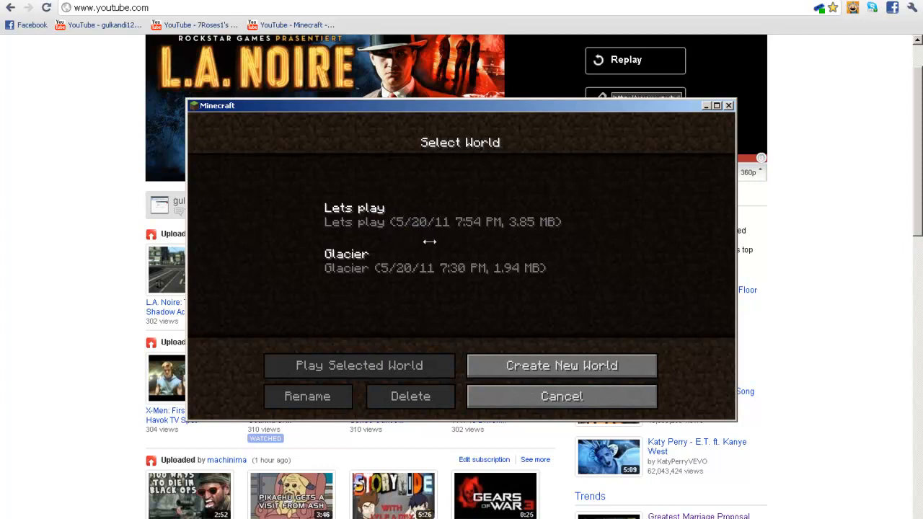